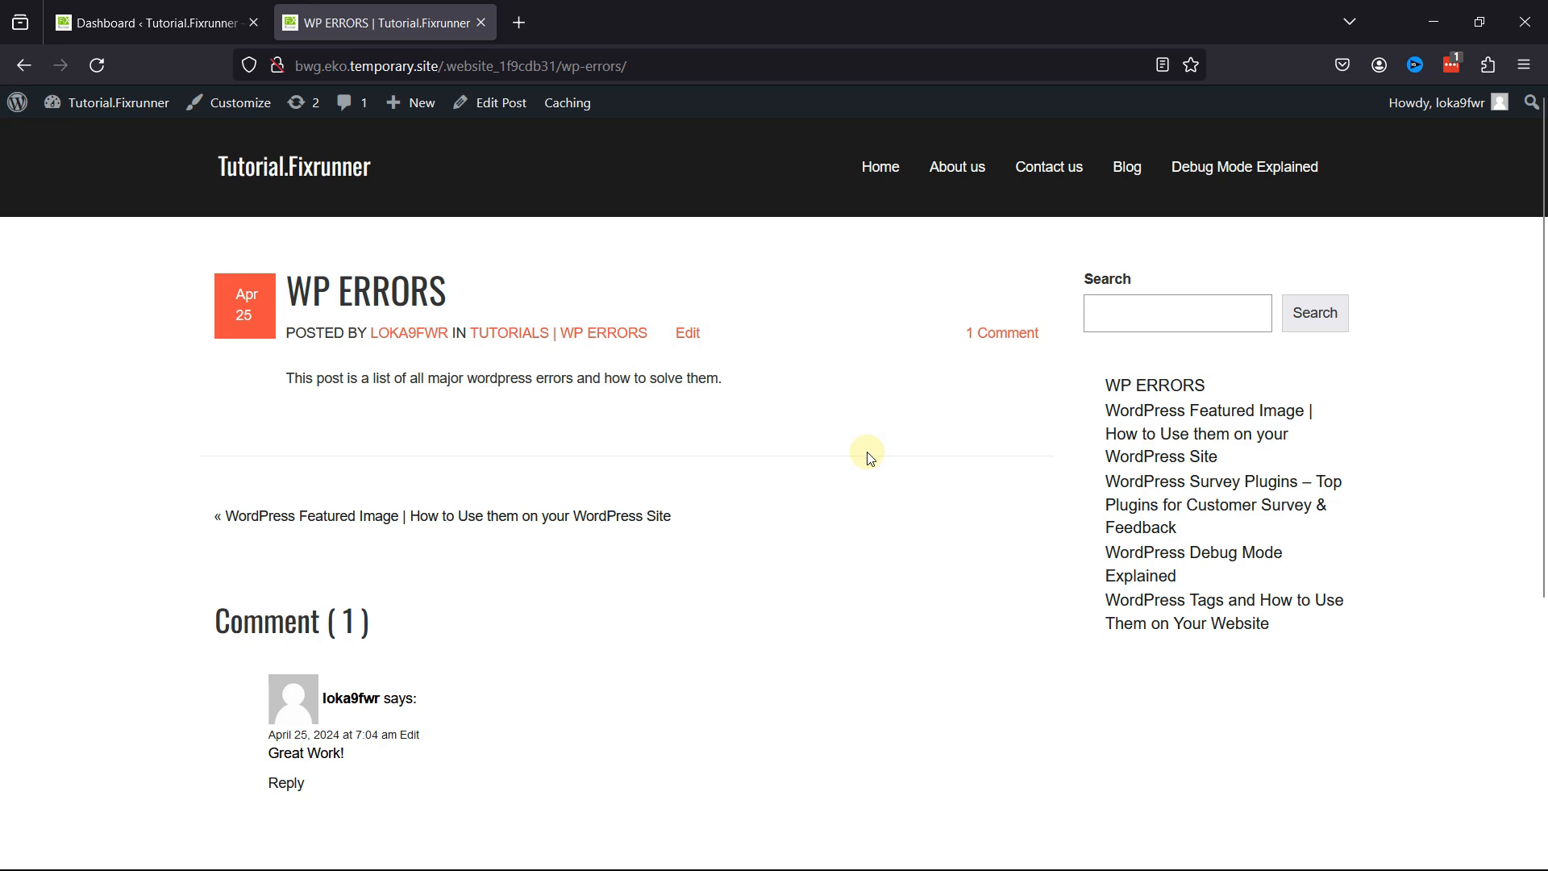
Go to the admin dashboard and open the Comments page listing the pending 'Good One!' comment
scroll("down", 3)
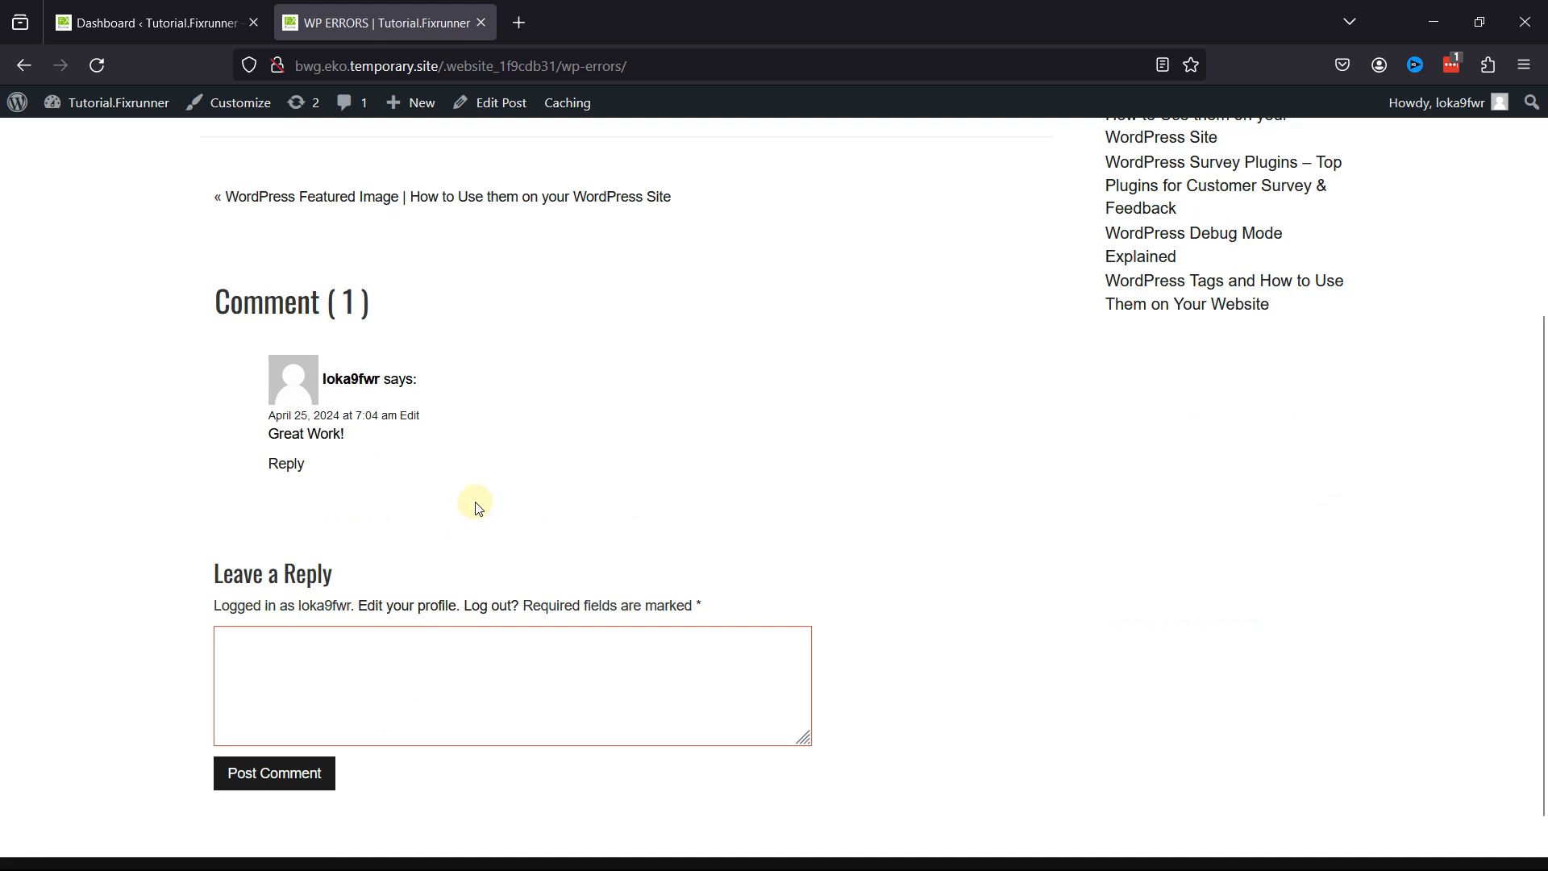
mouse_move(440, 426)
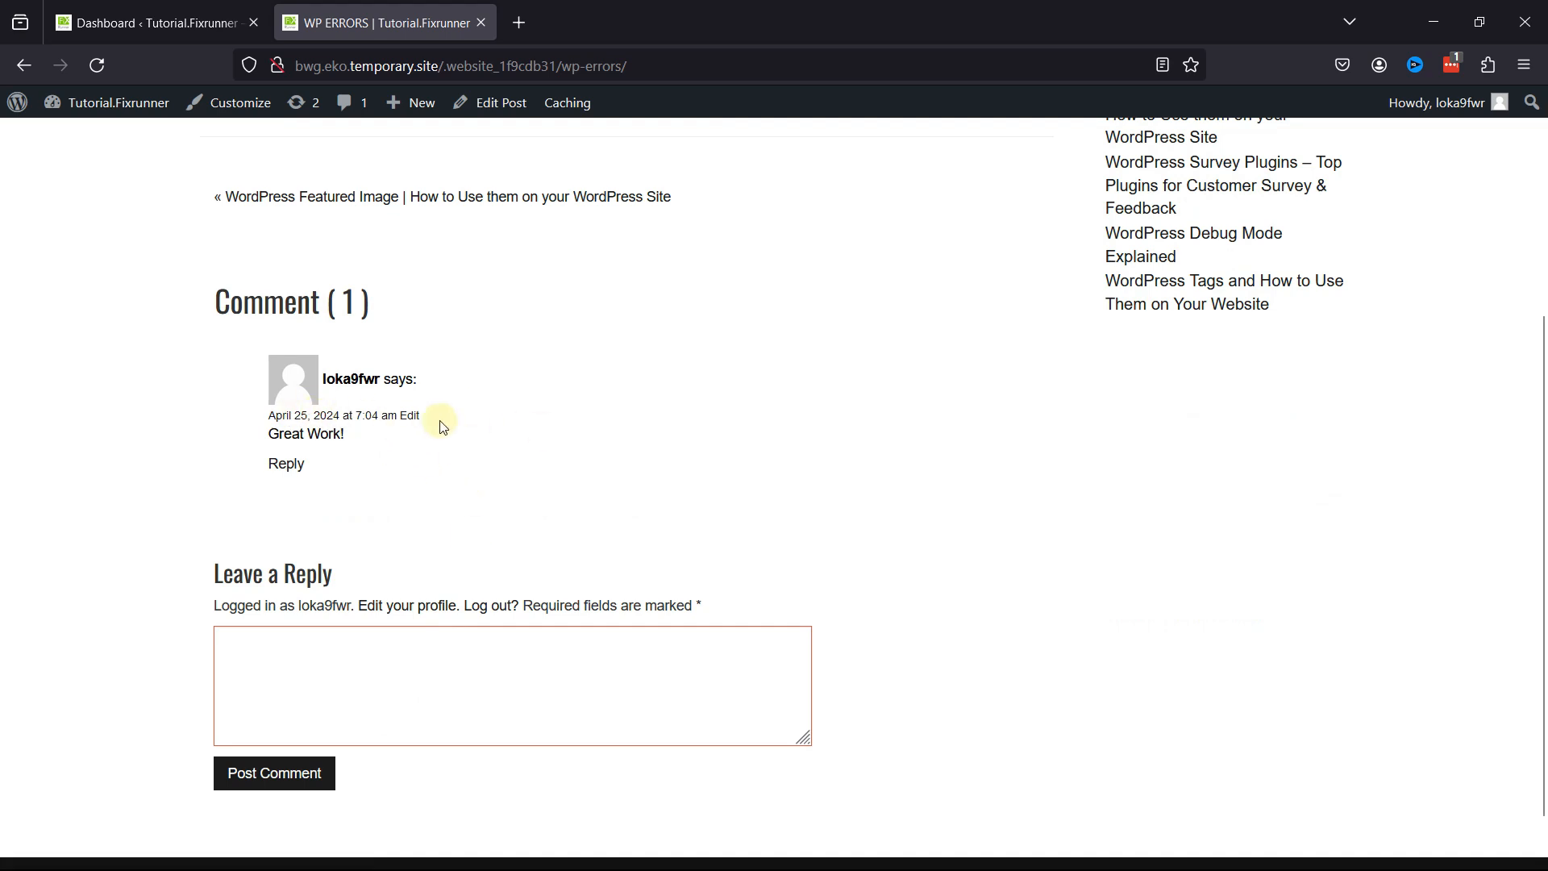
mouse_move(613, 431)
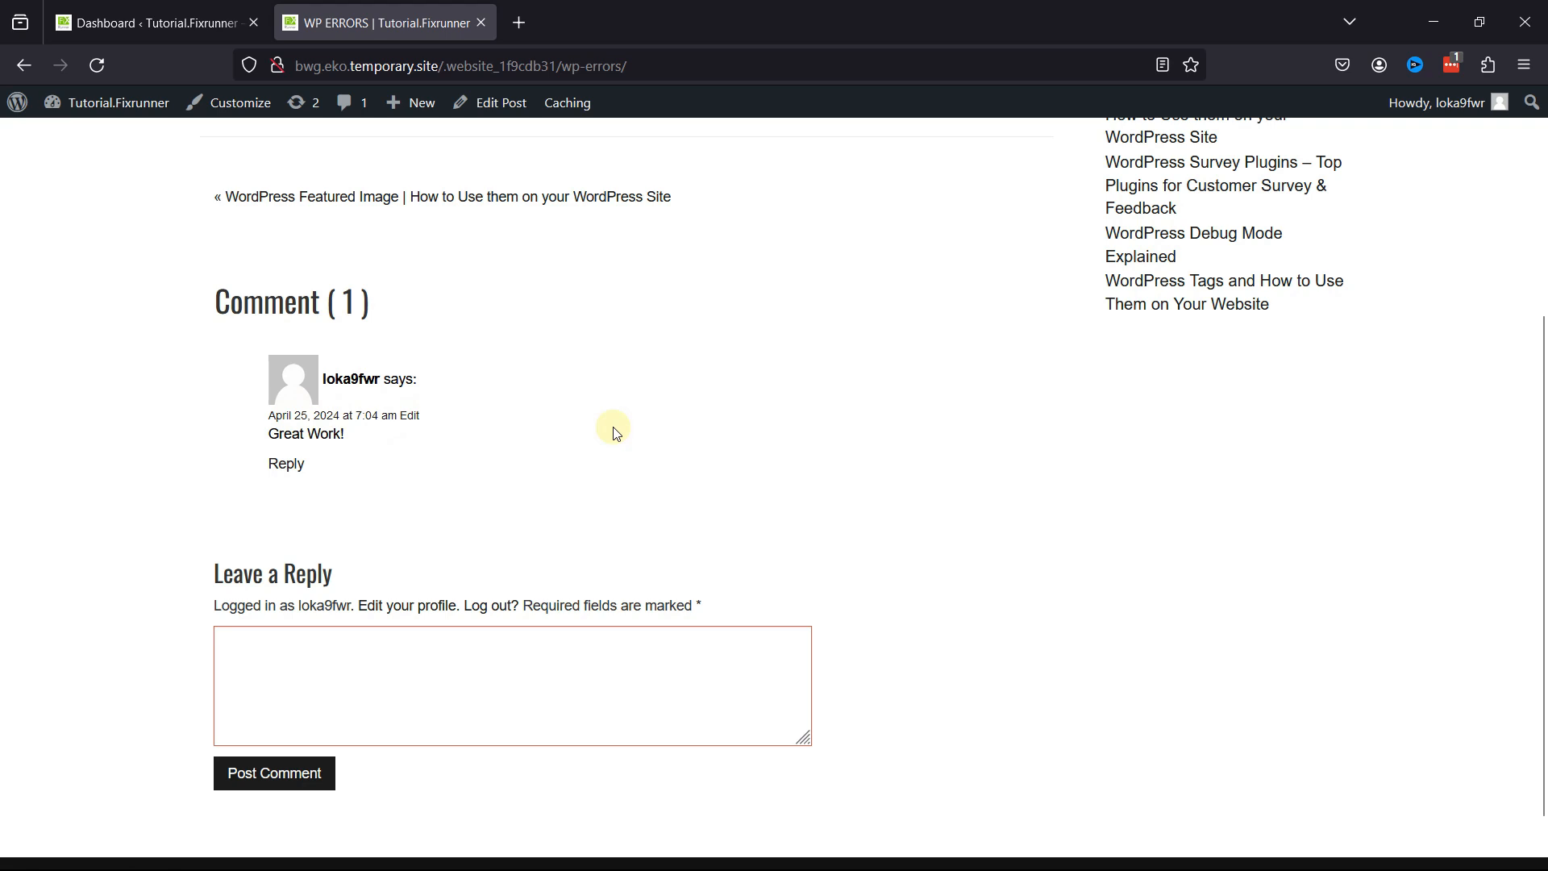
left_click(121, 23)
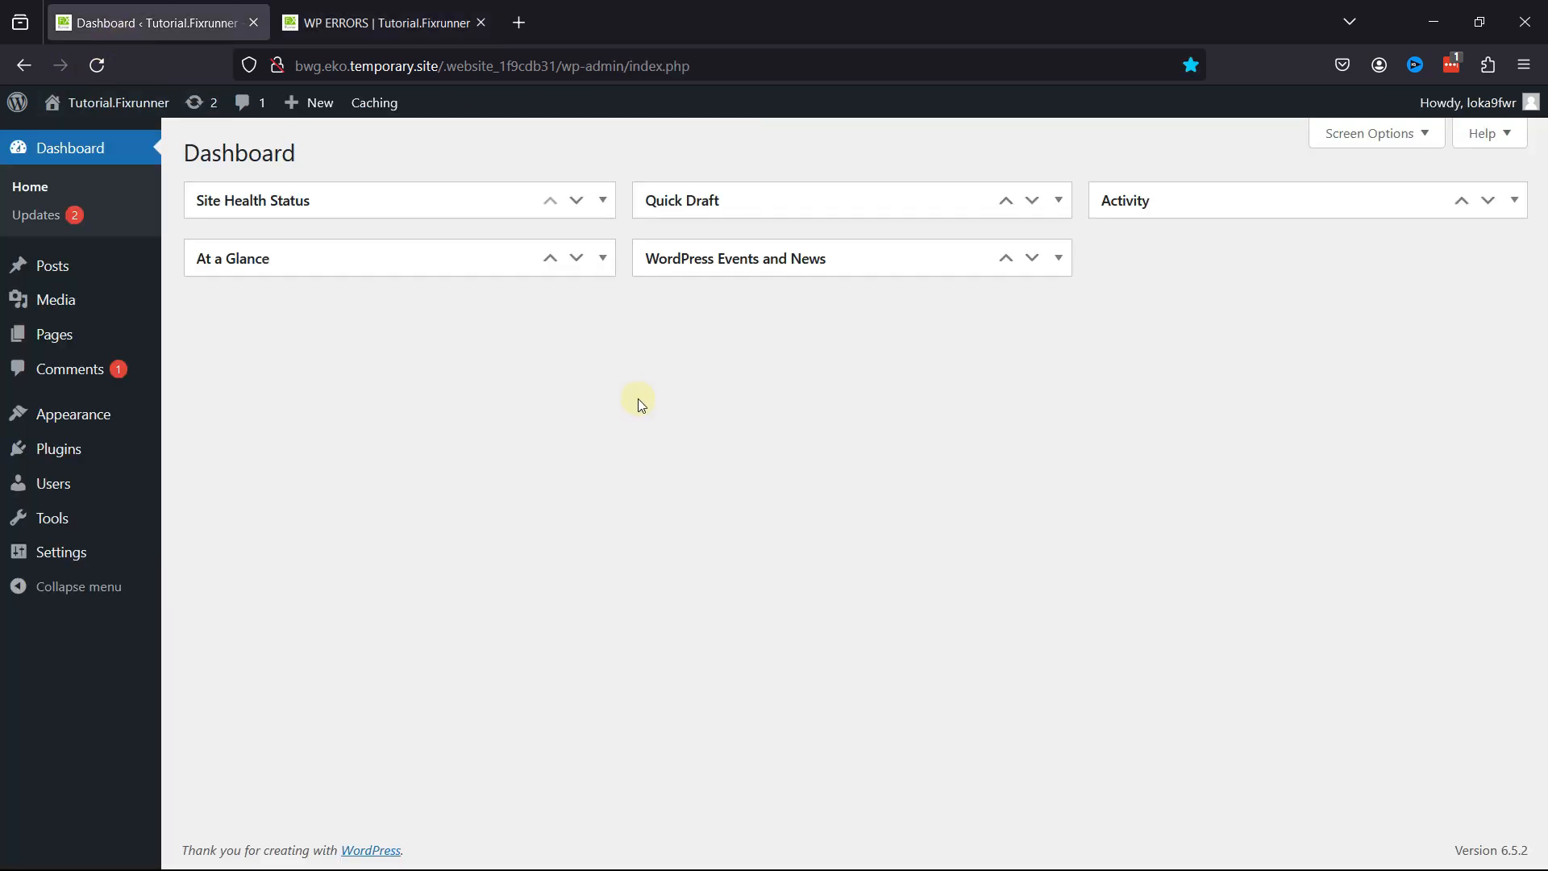
left_click(70, 369)
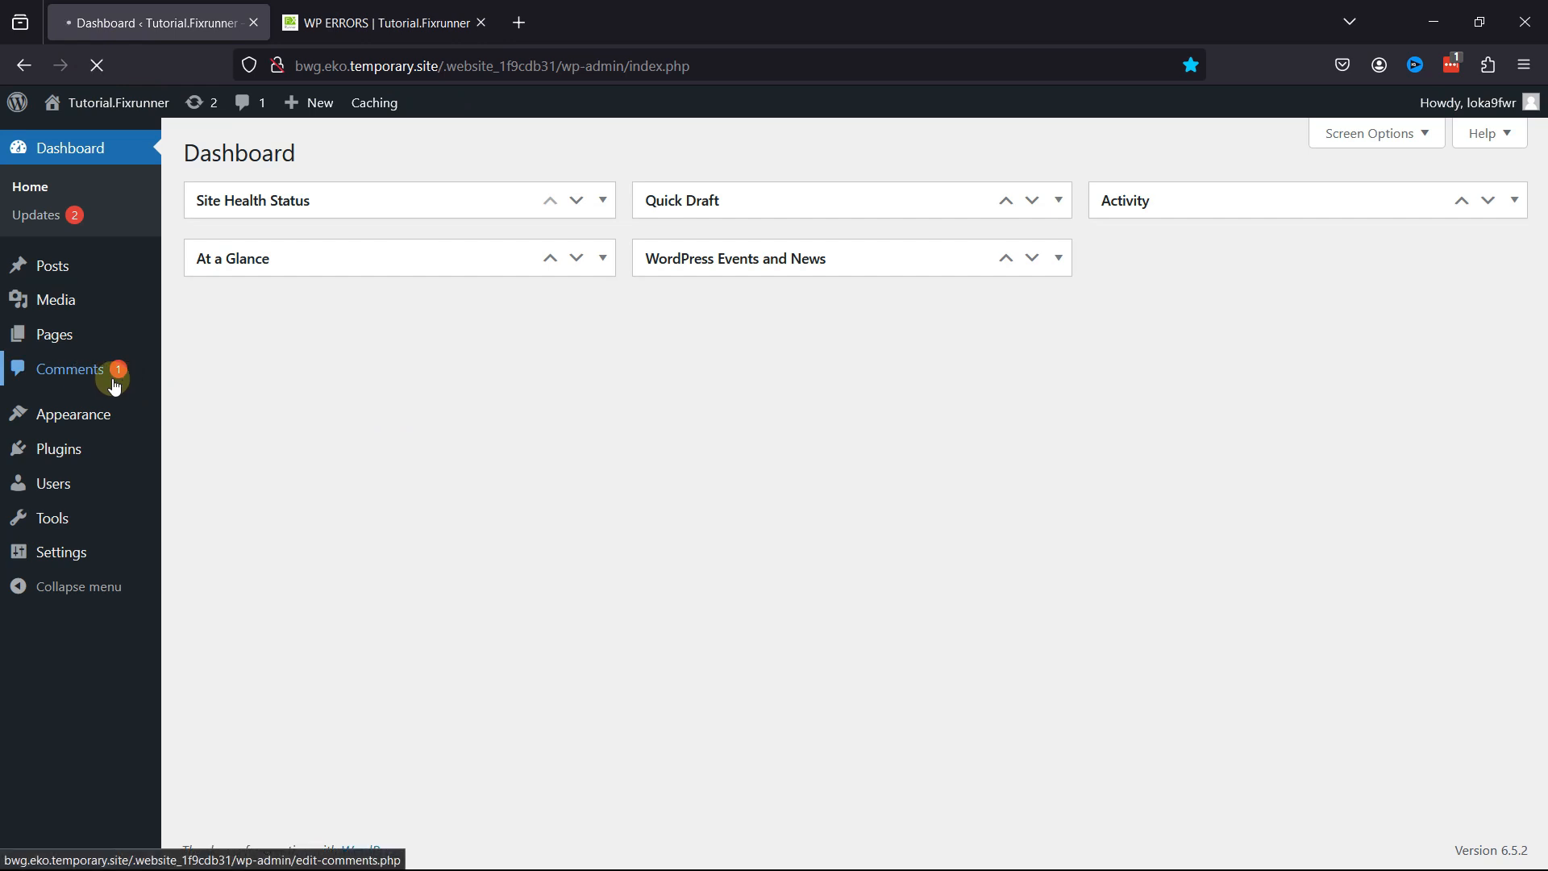
left_click(69, 369)
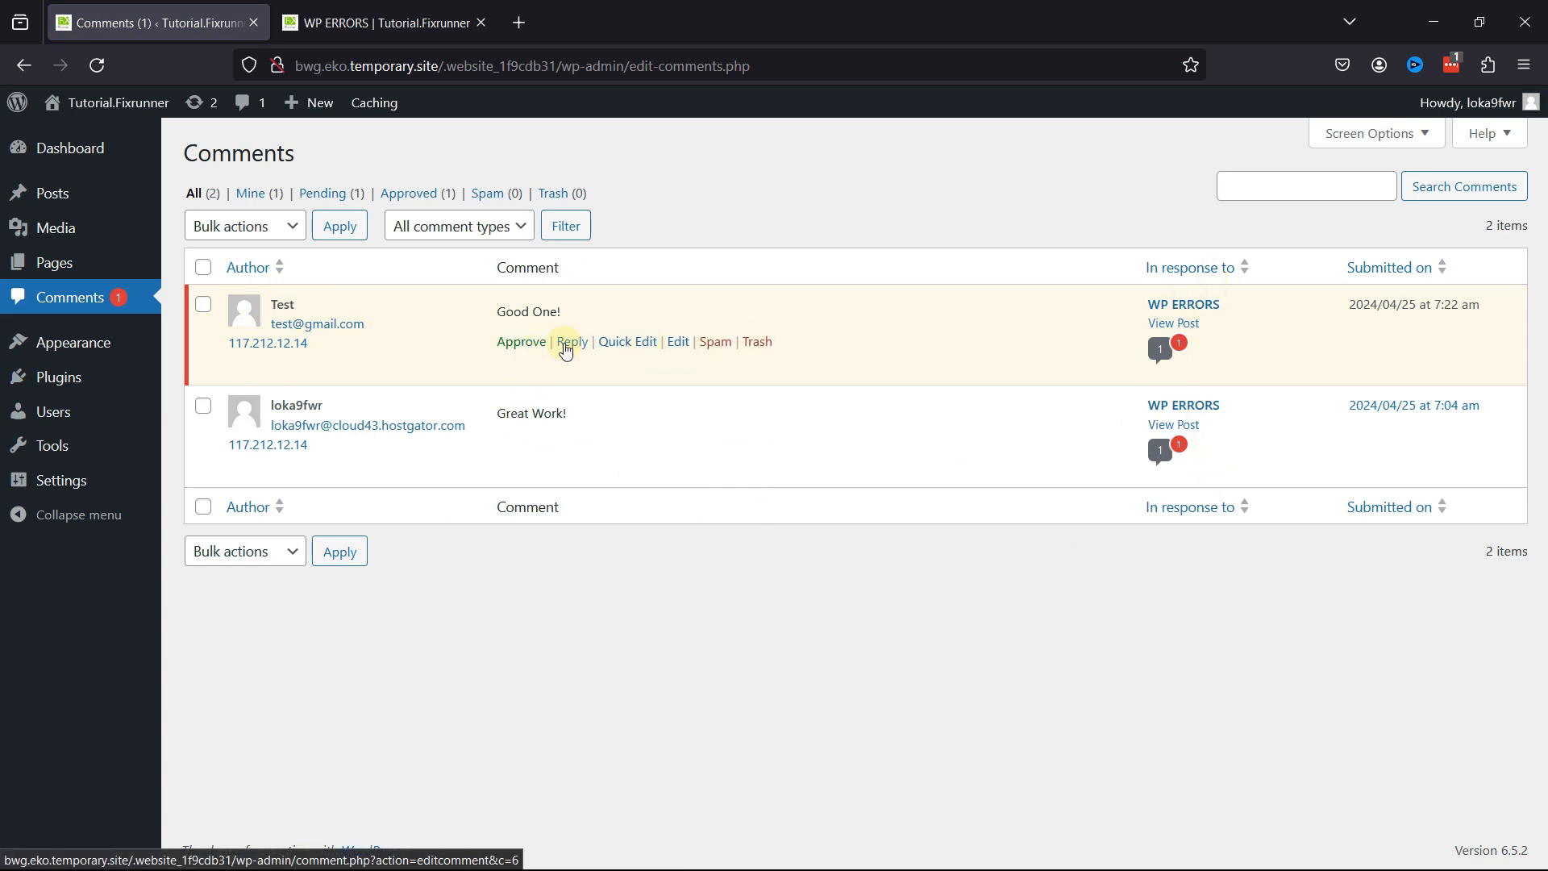
mouse_move(677, 341)
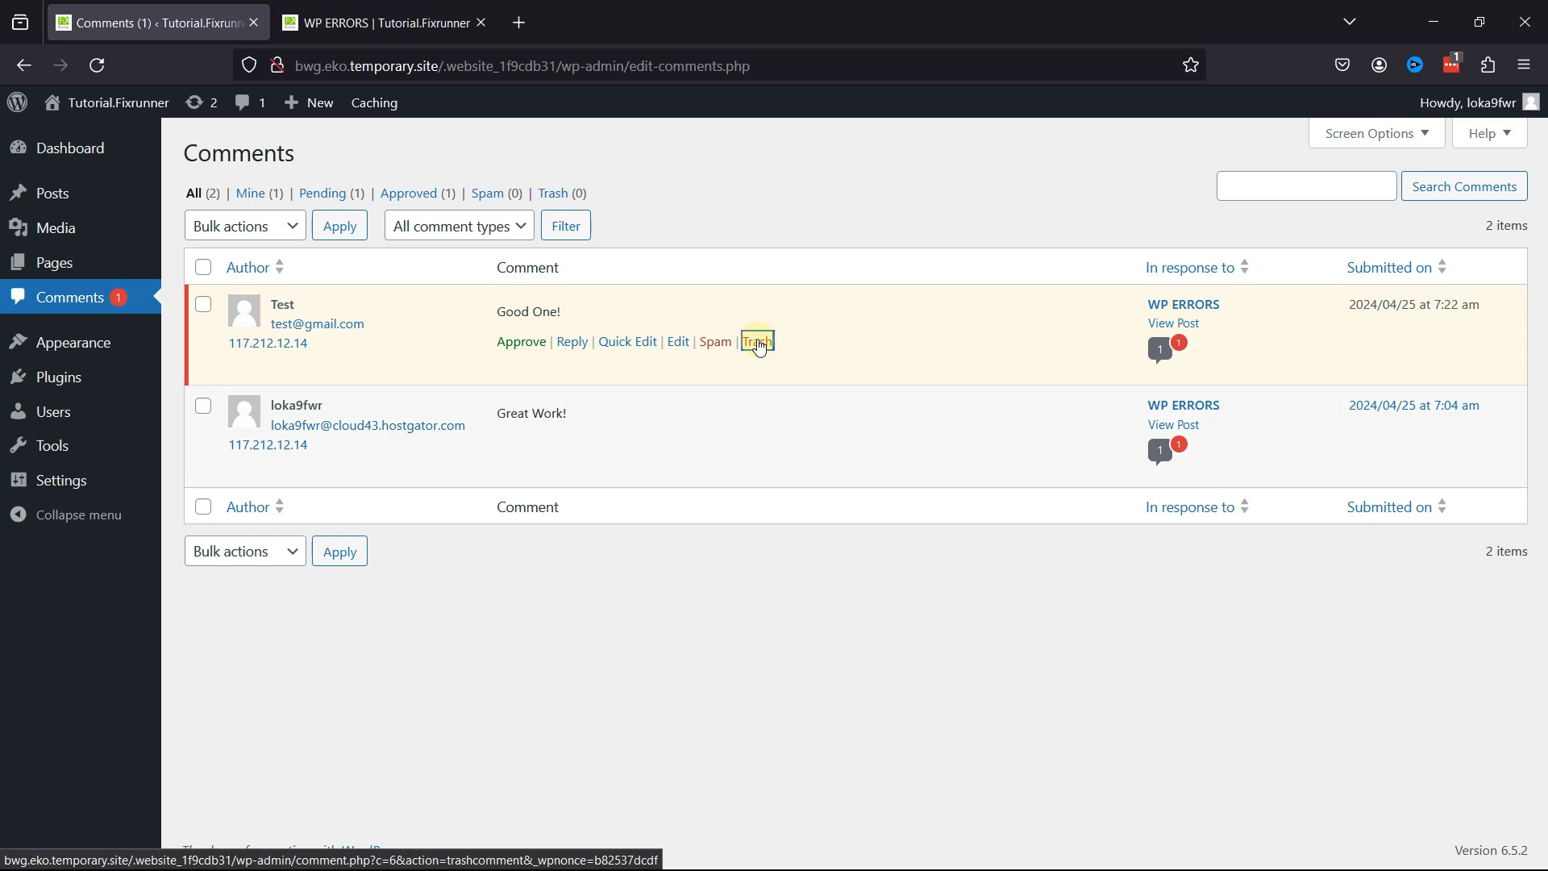
left_click(756, 341)
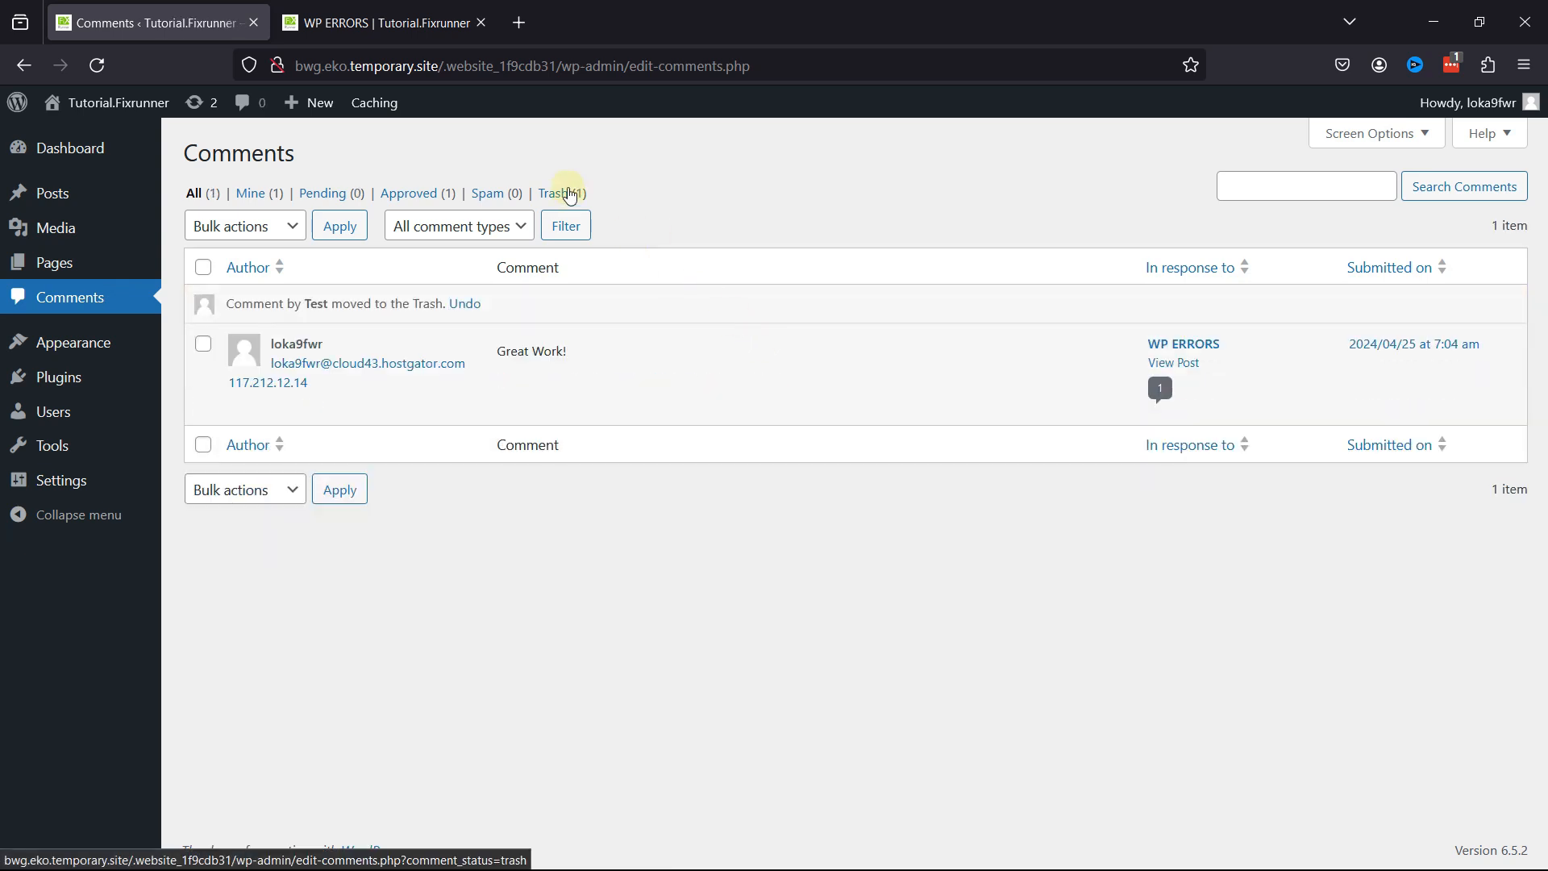
left_click(556, 192)
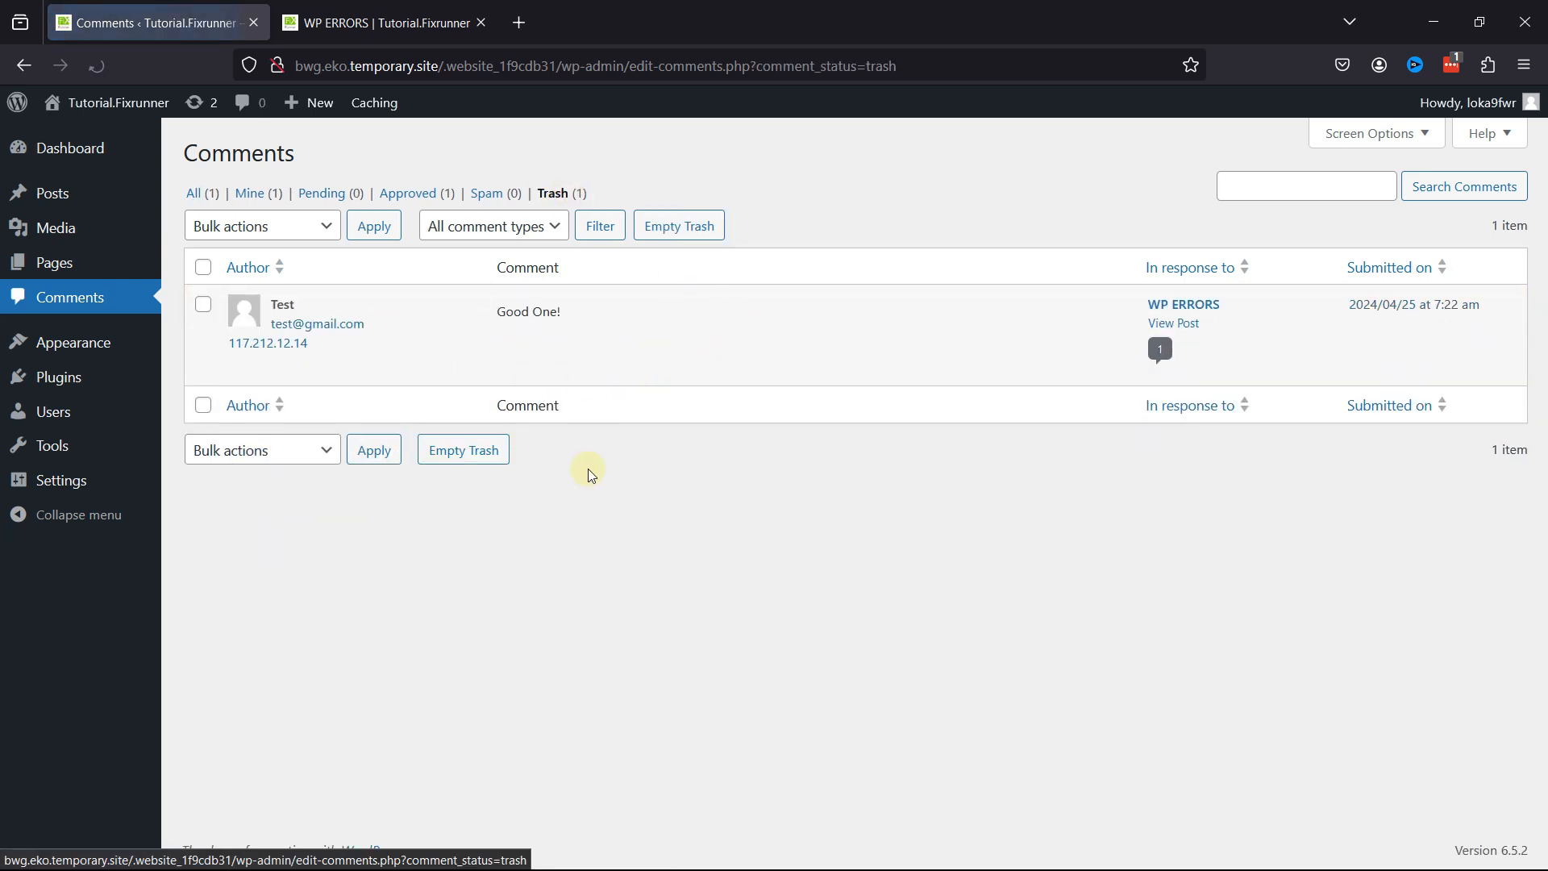
mouse_move(557, 341)
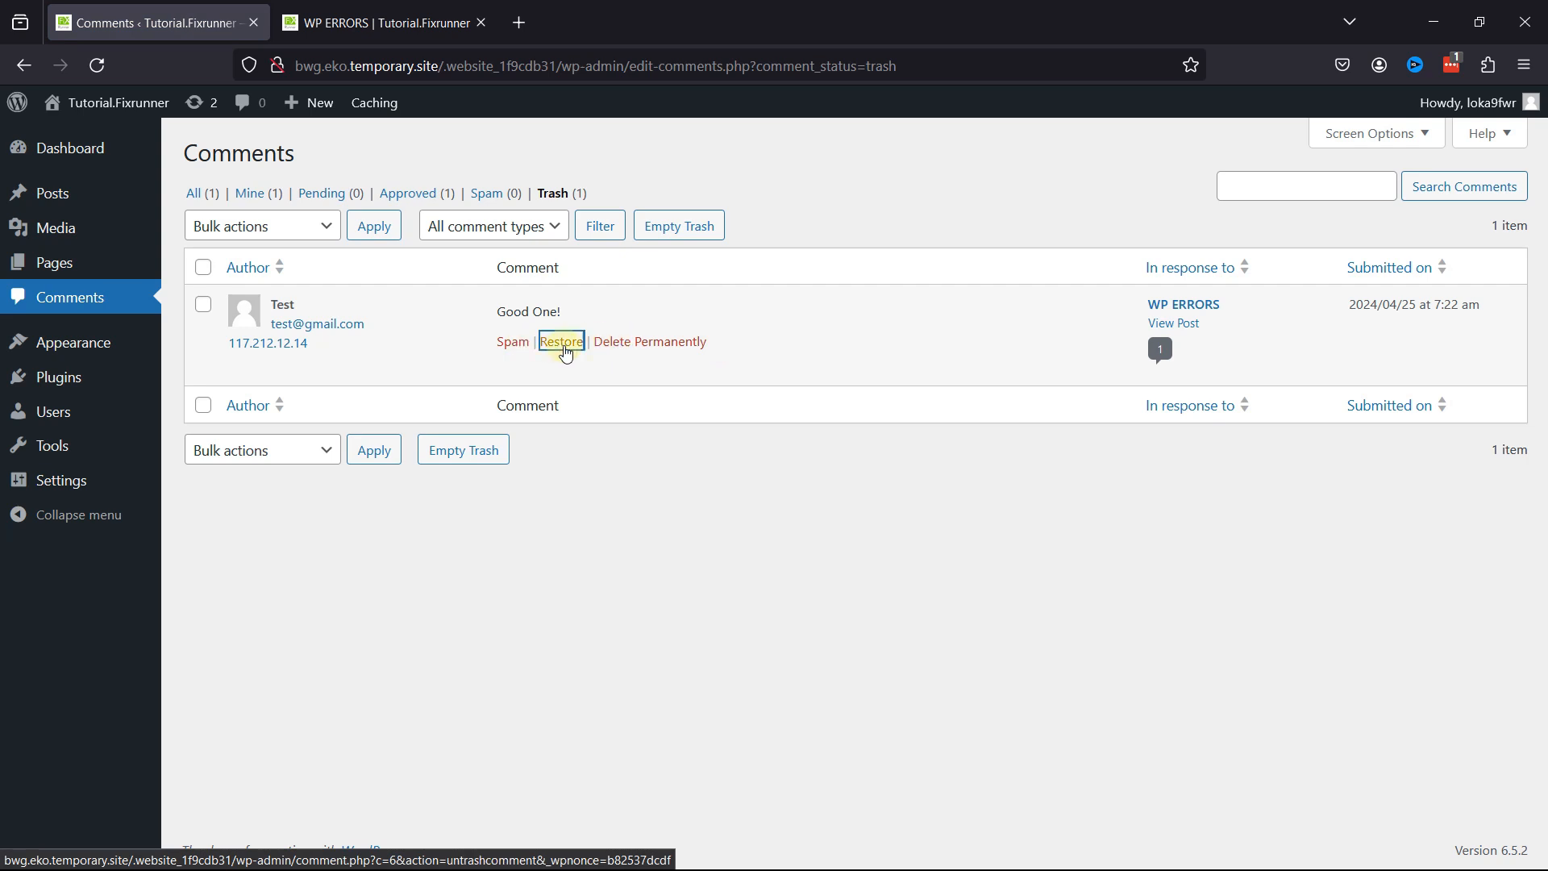
left_click(561, 341)
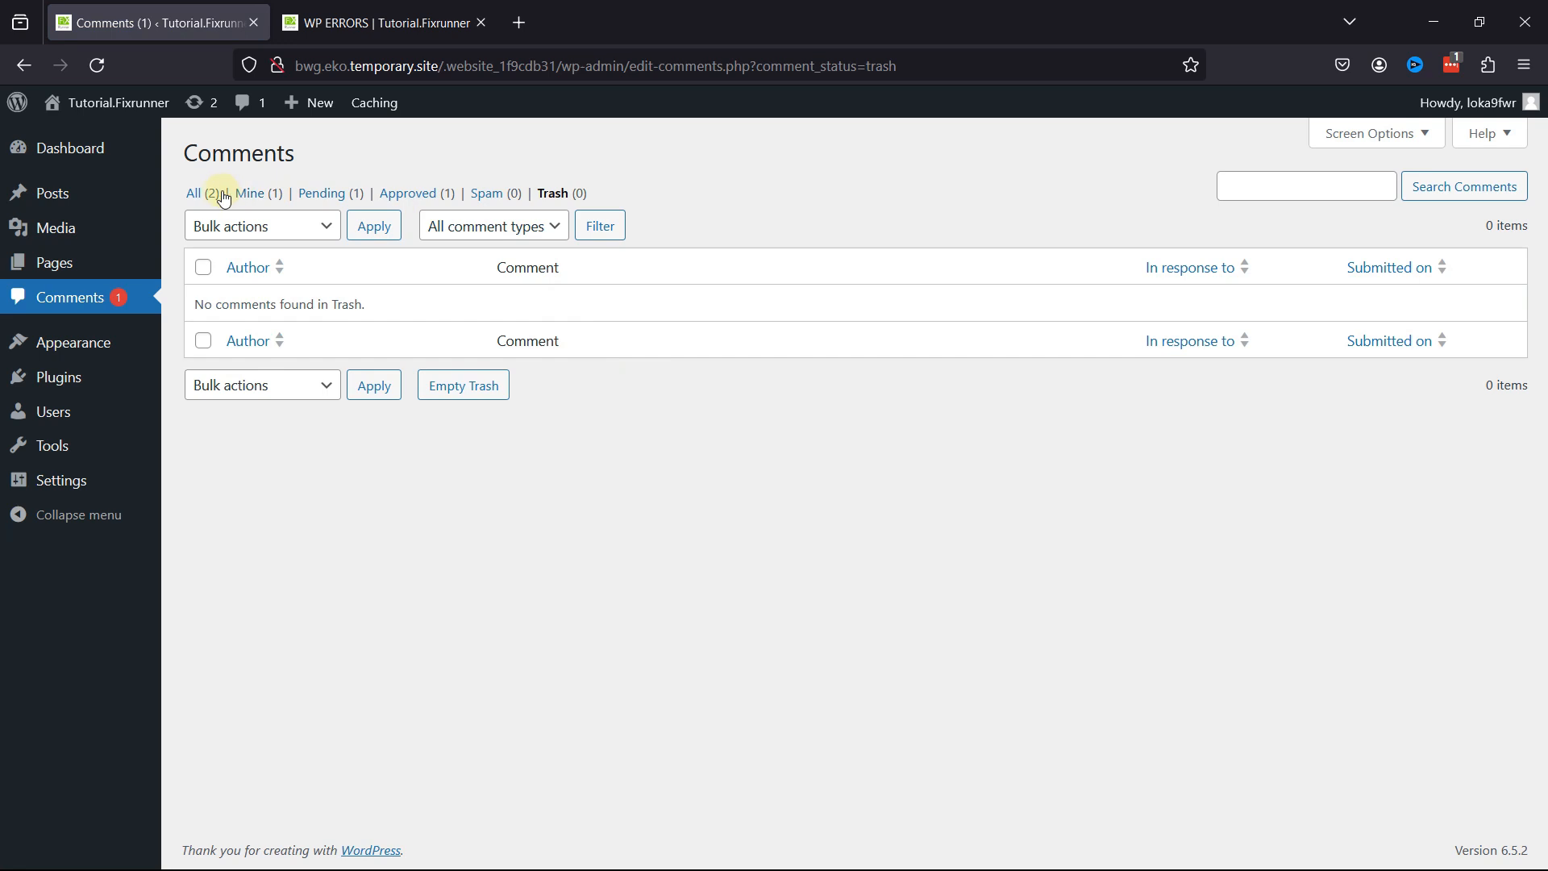
left_click(193, 194)
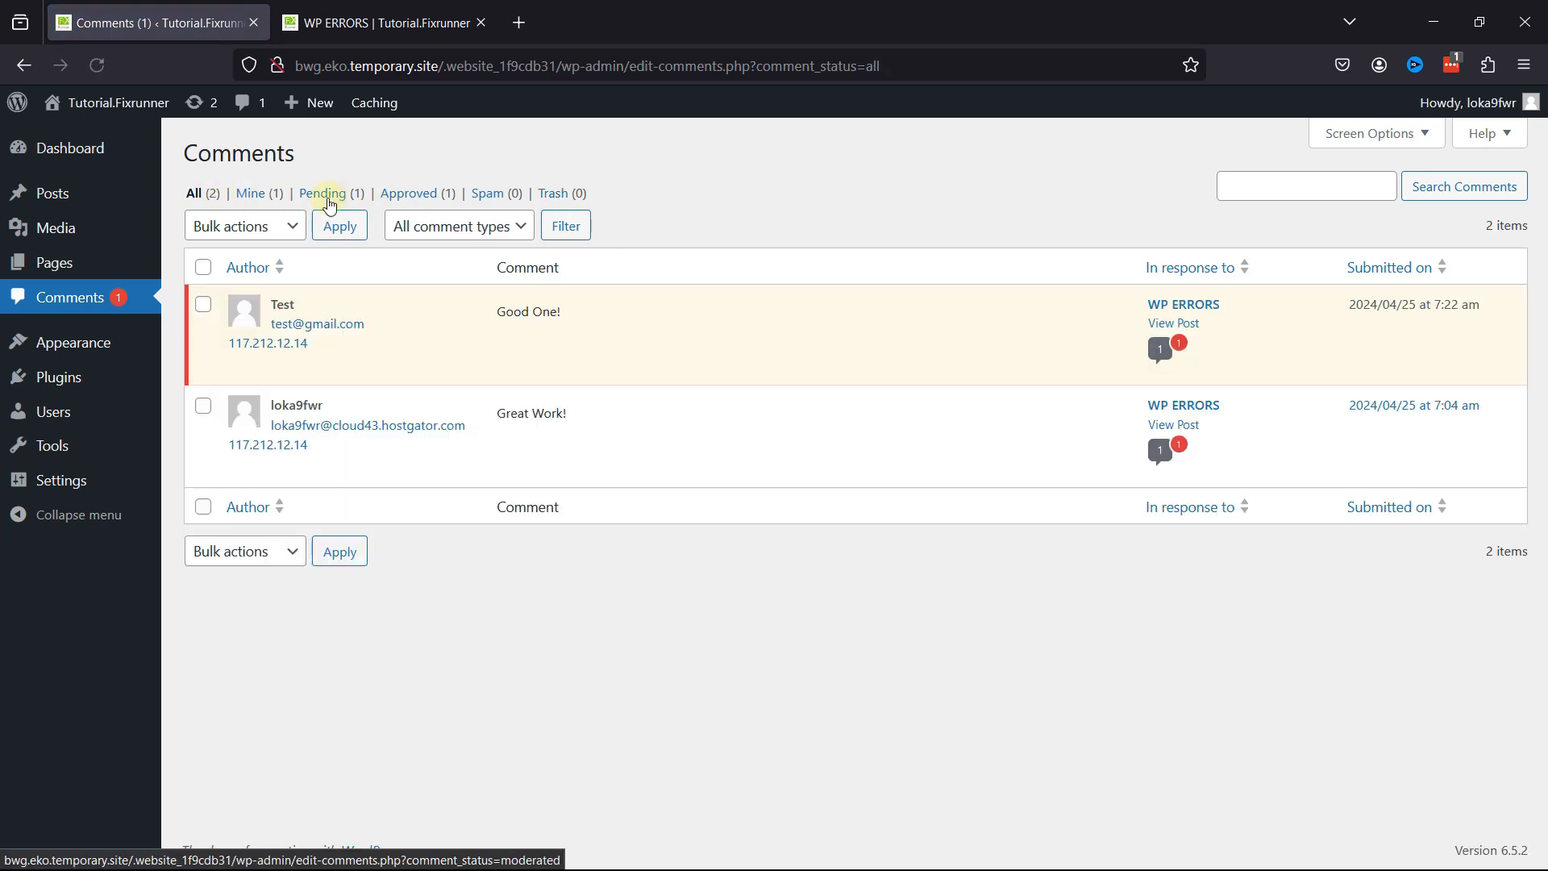
mouse_move(196, 194)
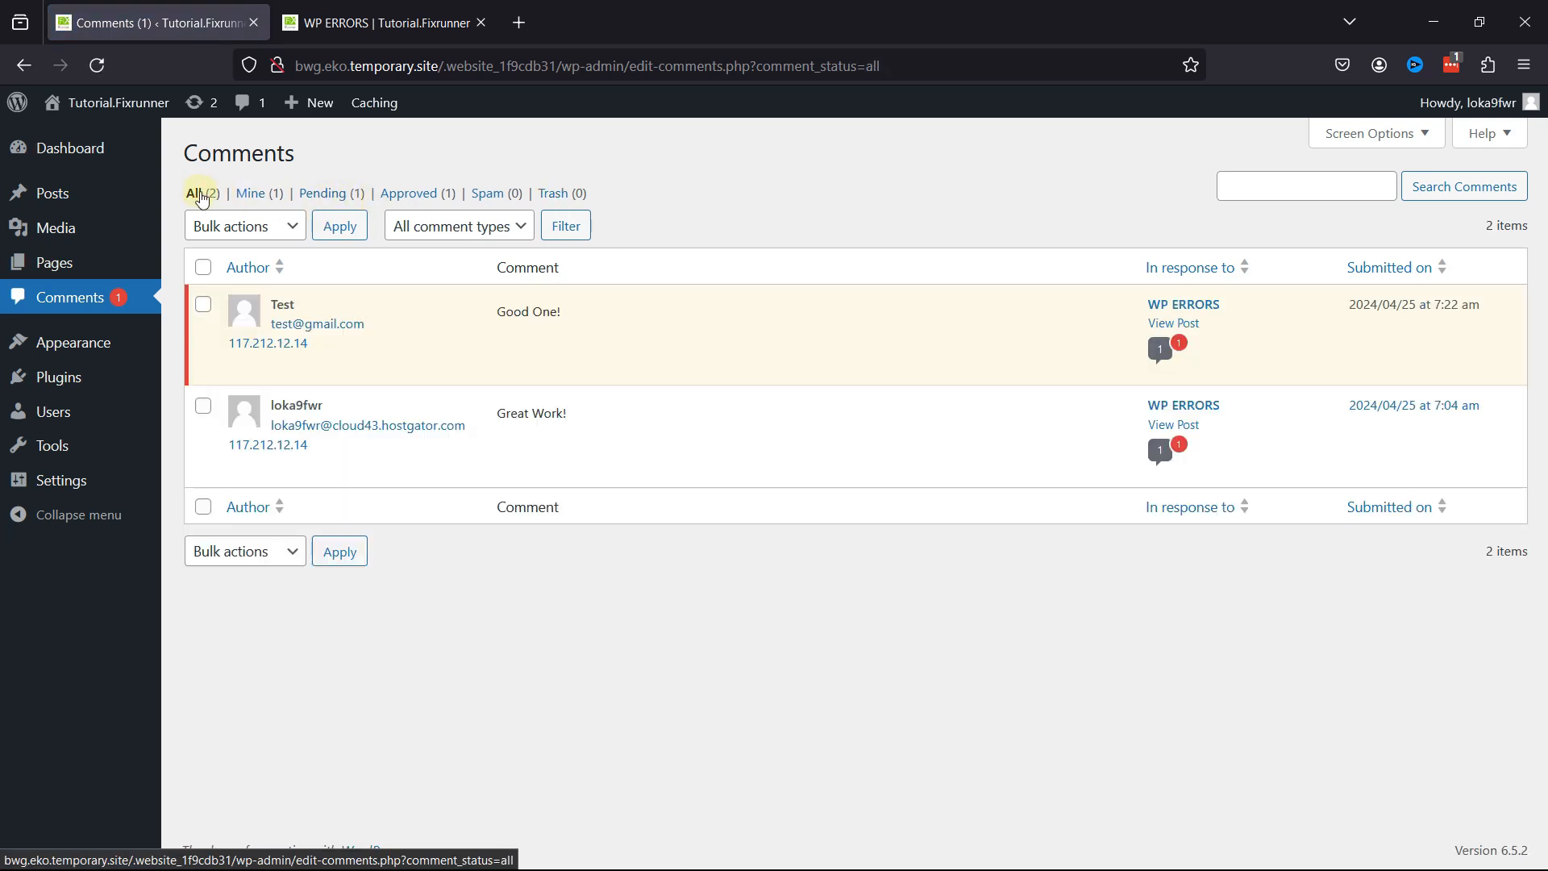
mouse_move(624, 335)
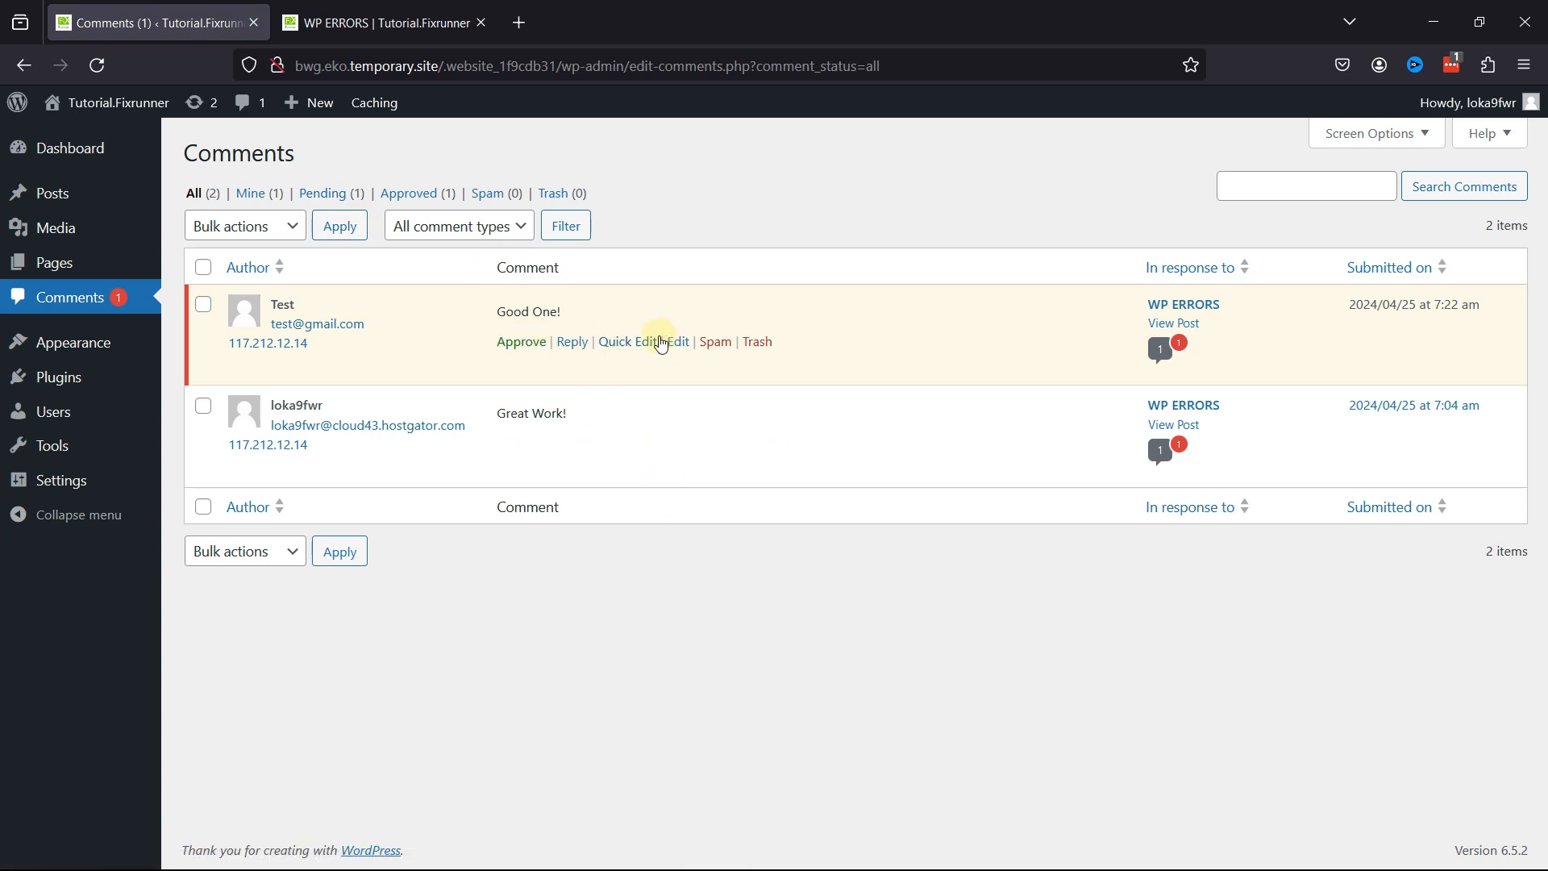
Edit the 'Good One!' comment to read 'Good One!!!' and update it
left_click(681, 341)
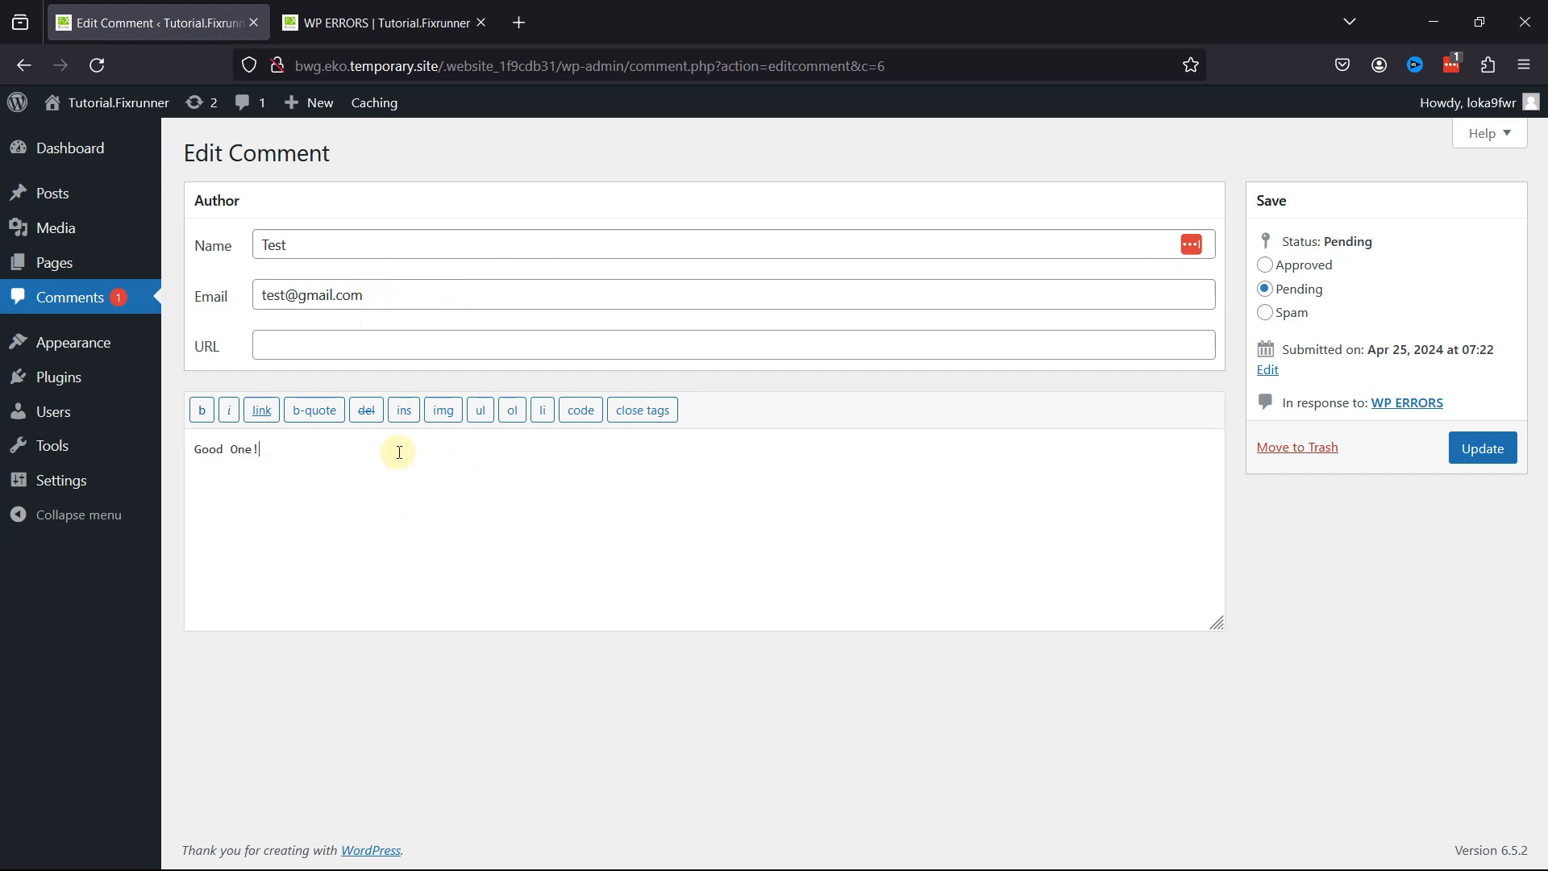
type("!!")
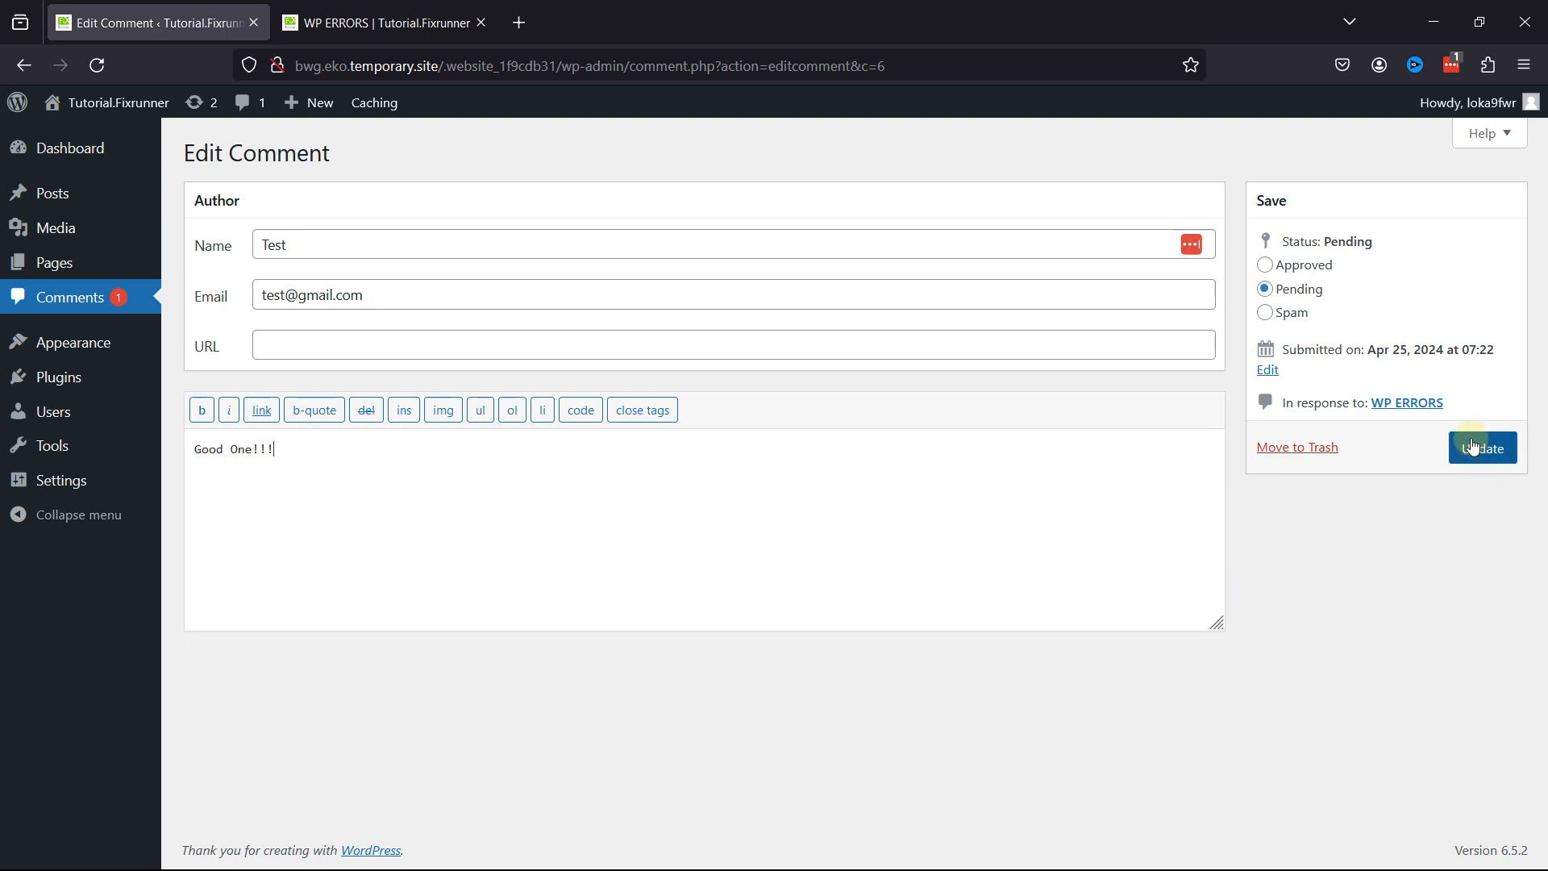
left_click(1483, 447)
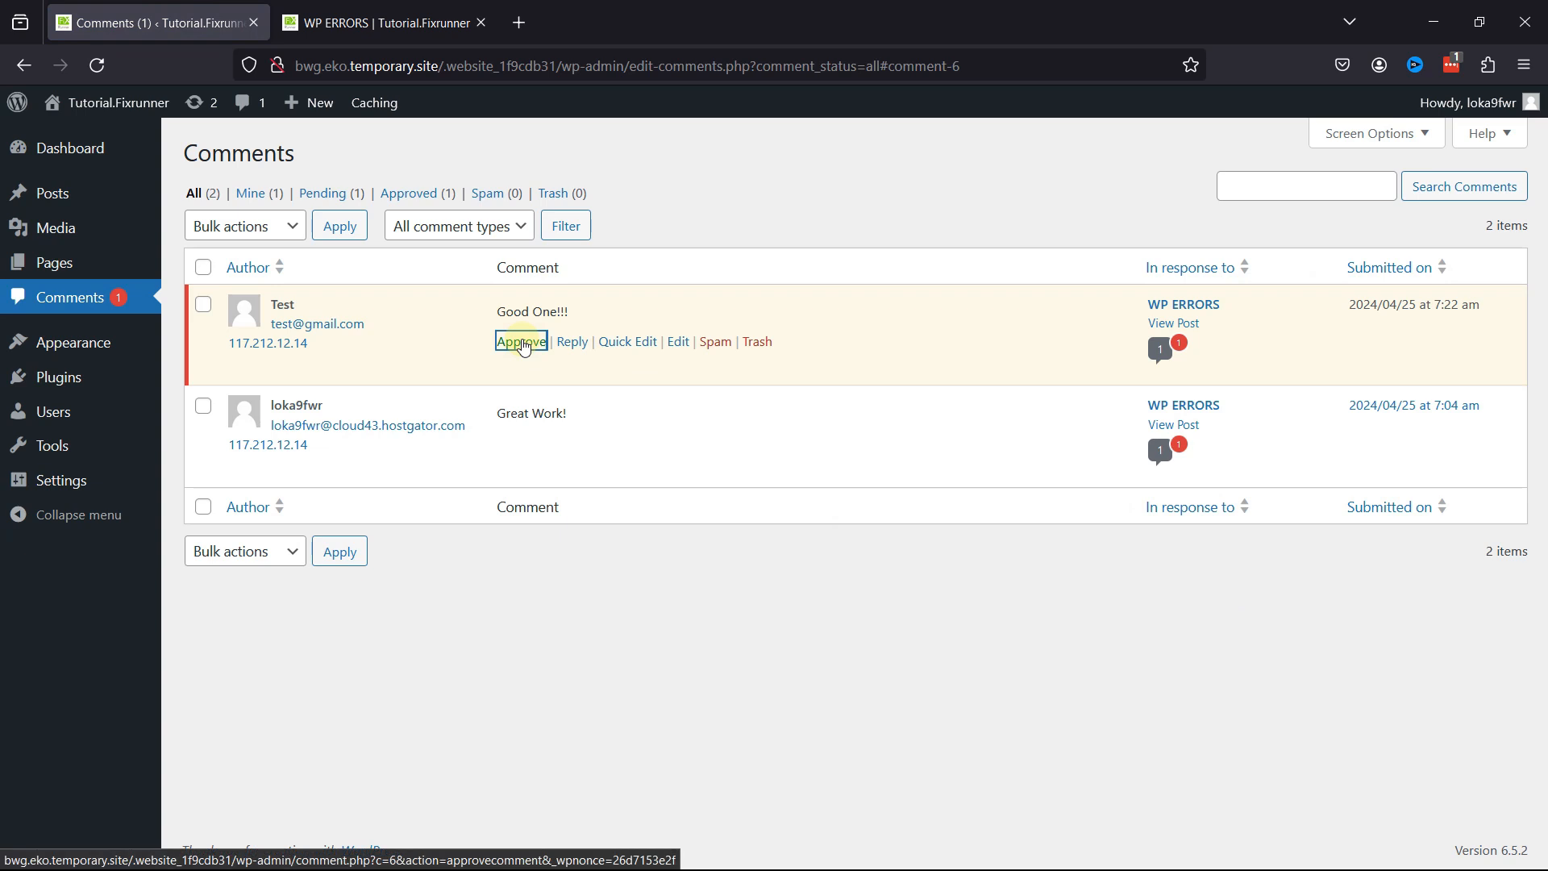
Approve the 'Good One!!!' comment
left_click(520, 341)
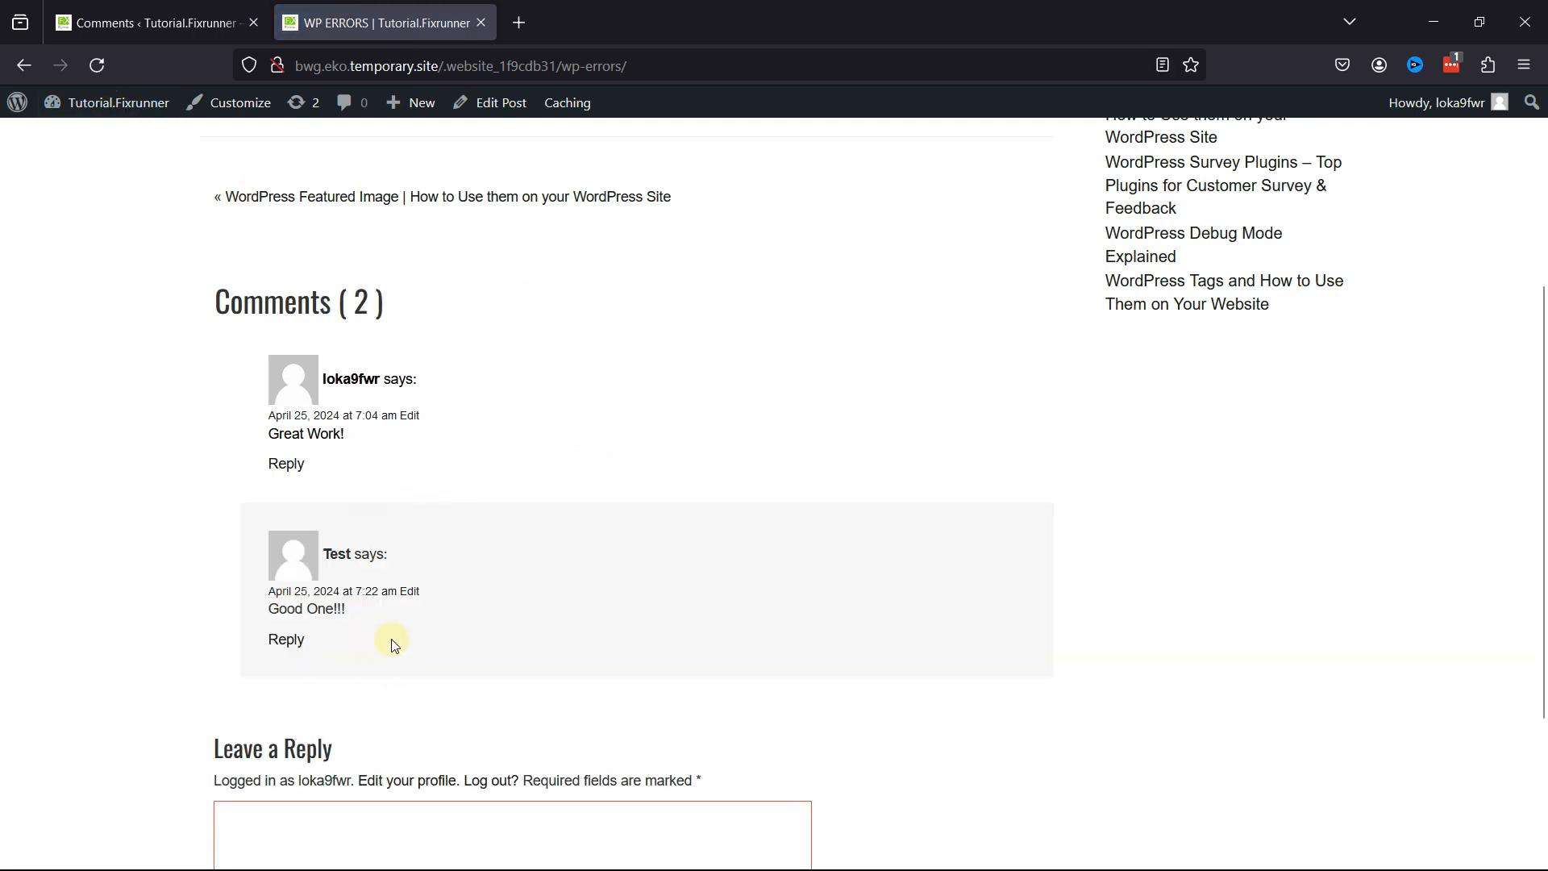
mouse_move(654, 600)
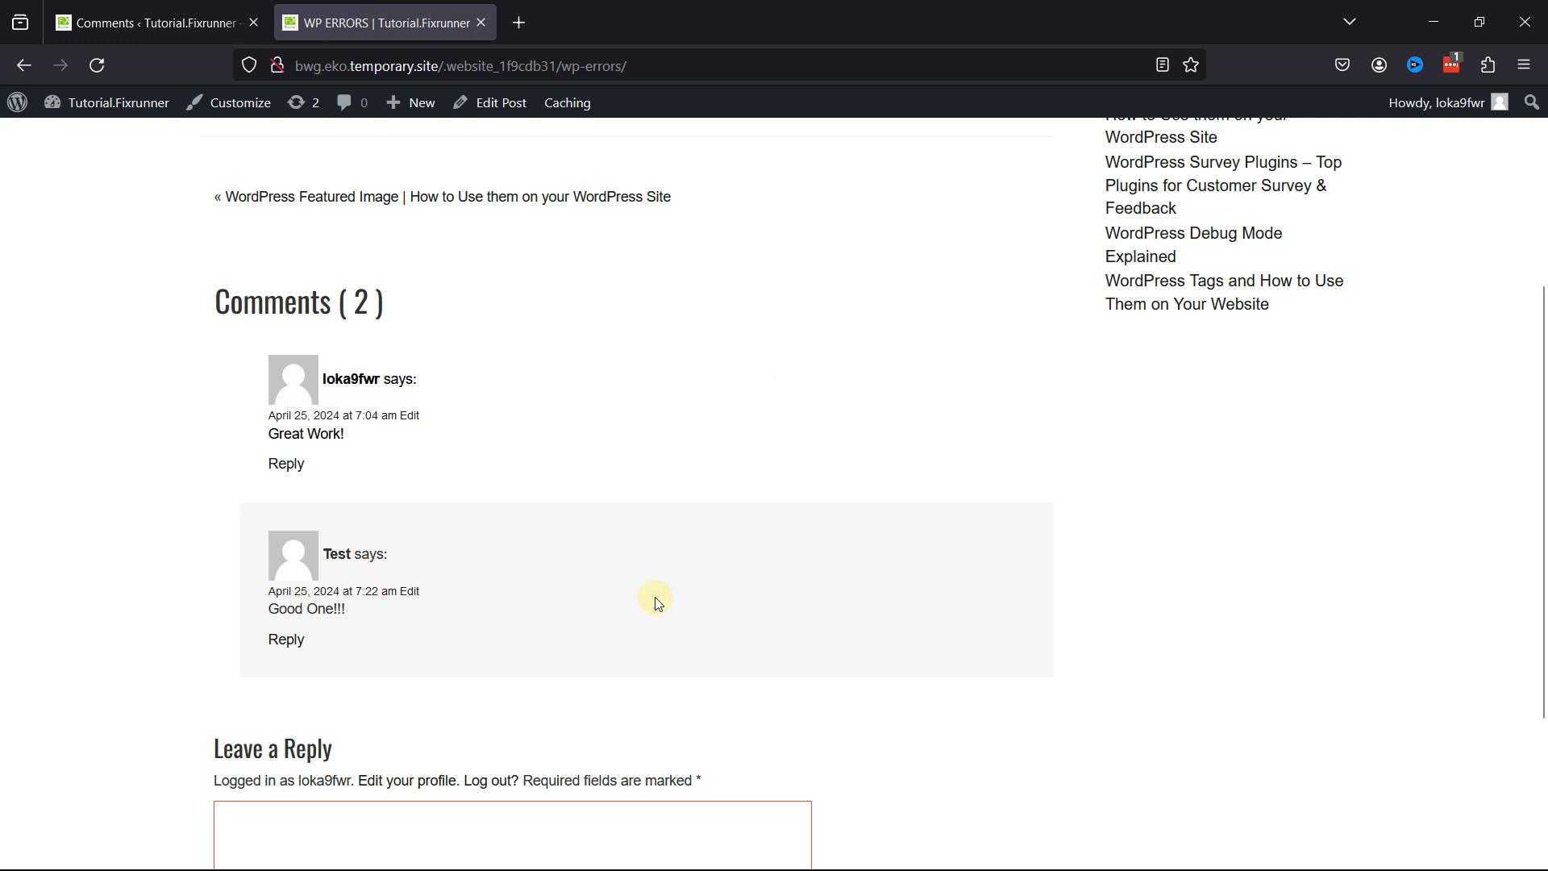
mouse_move(683, 595)
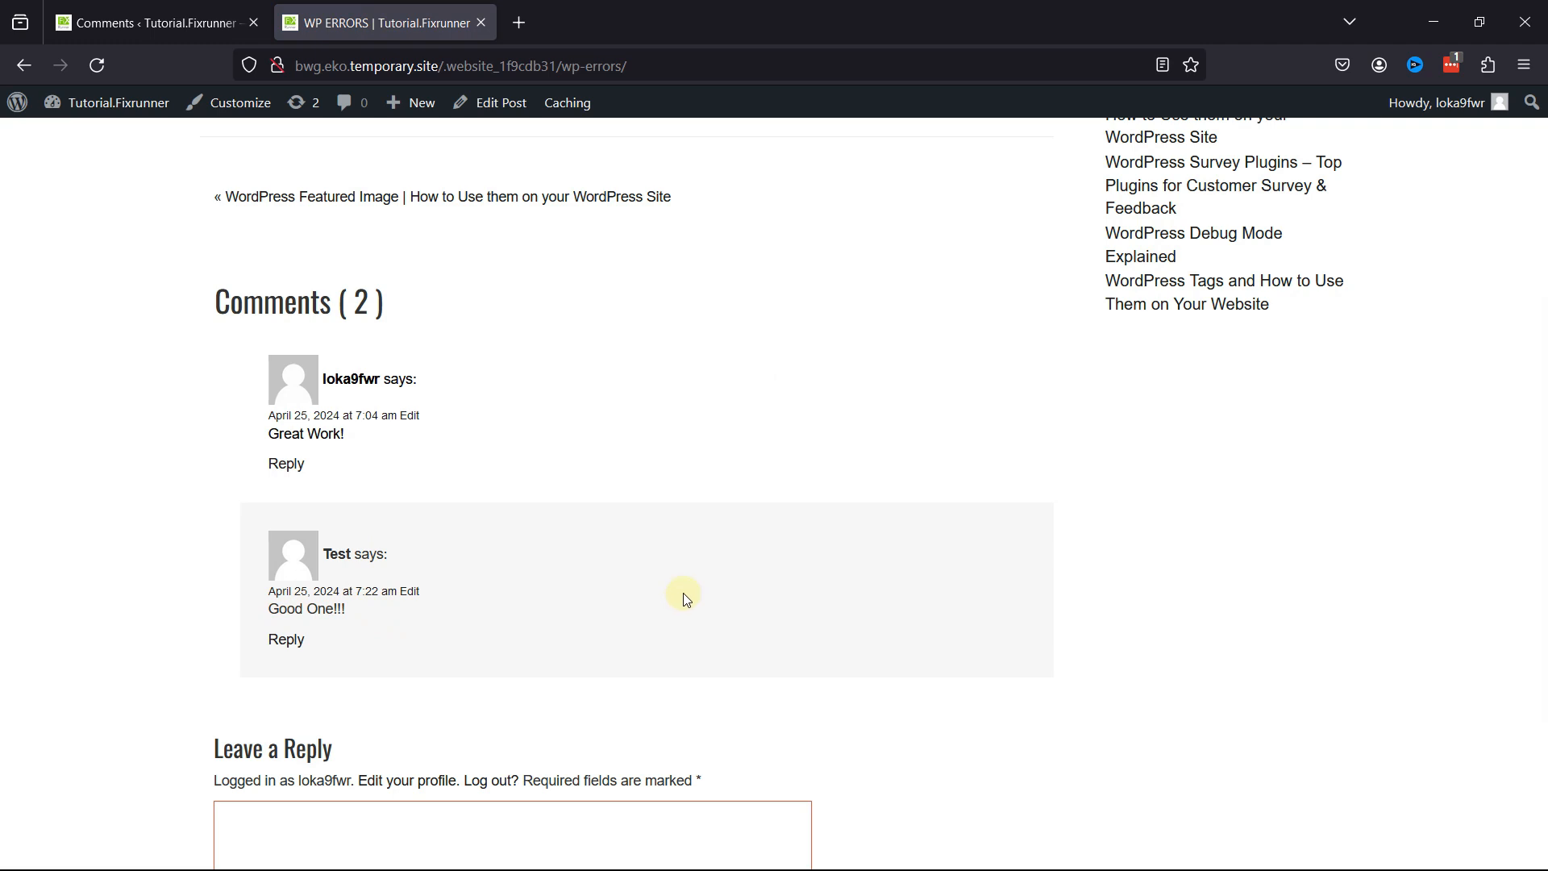